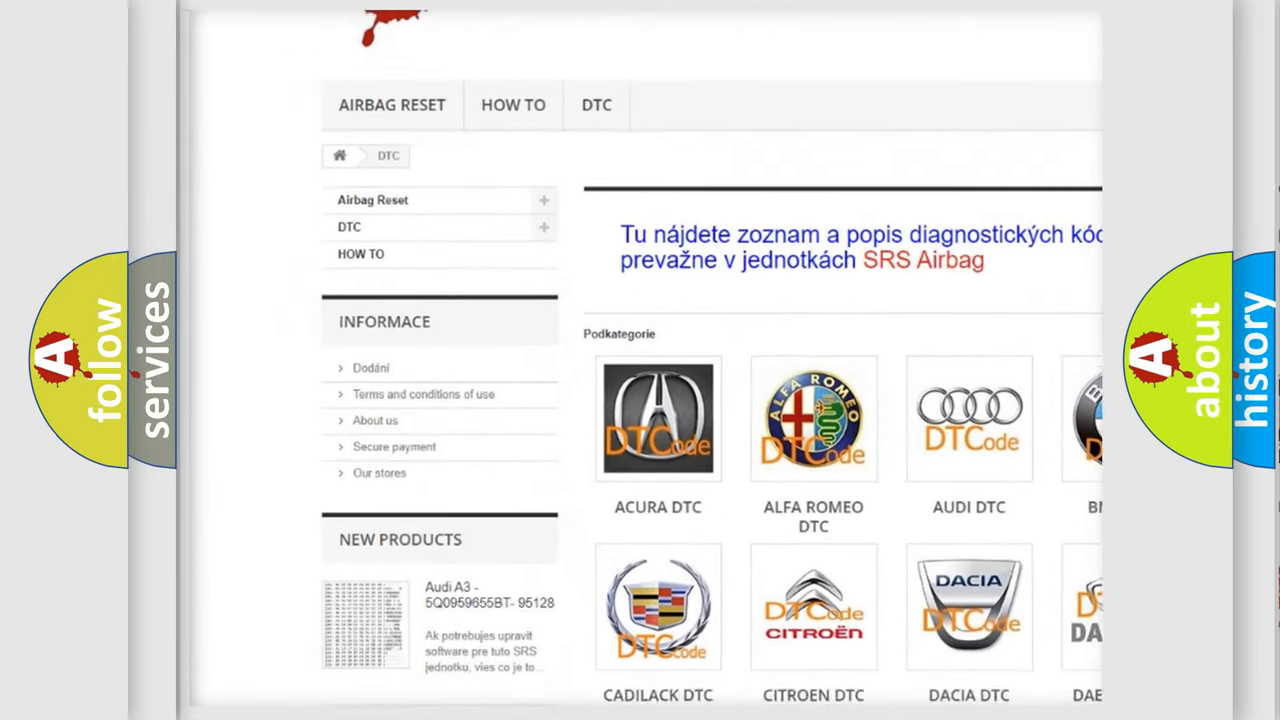
pyautogui.scroll(-3)
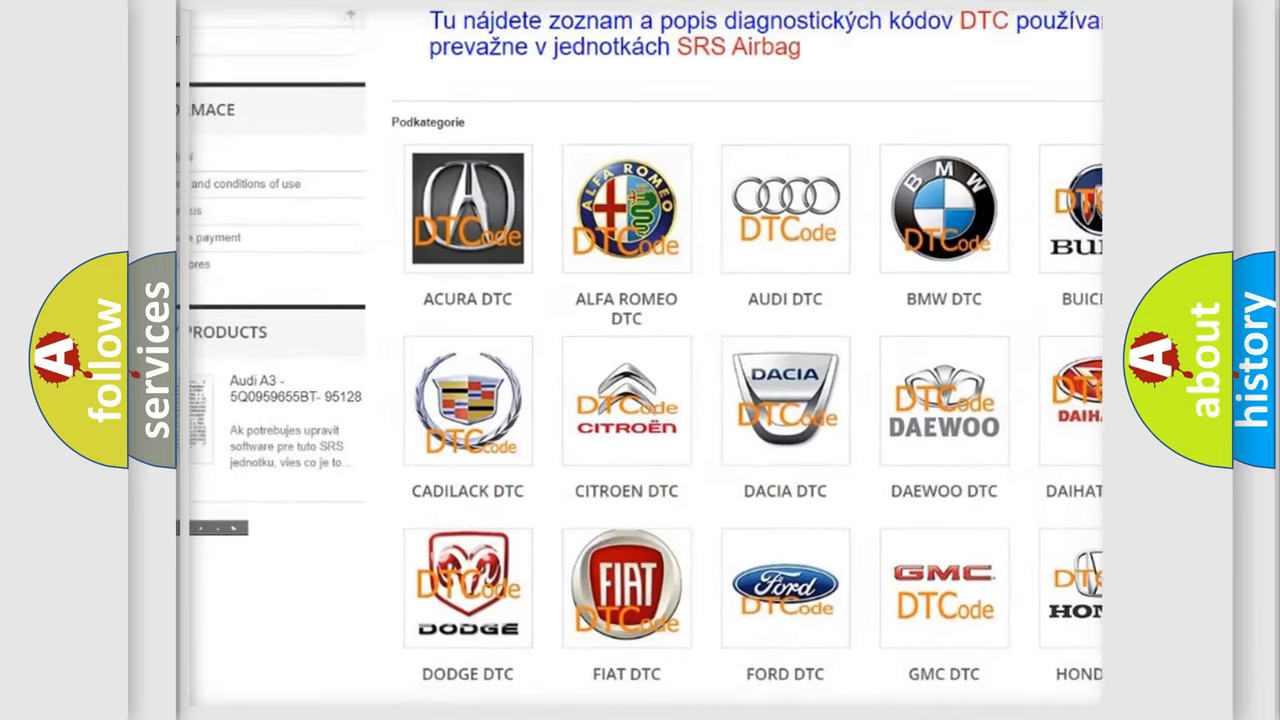
pyautogui.scroll(-3)
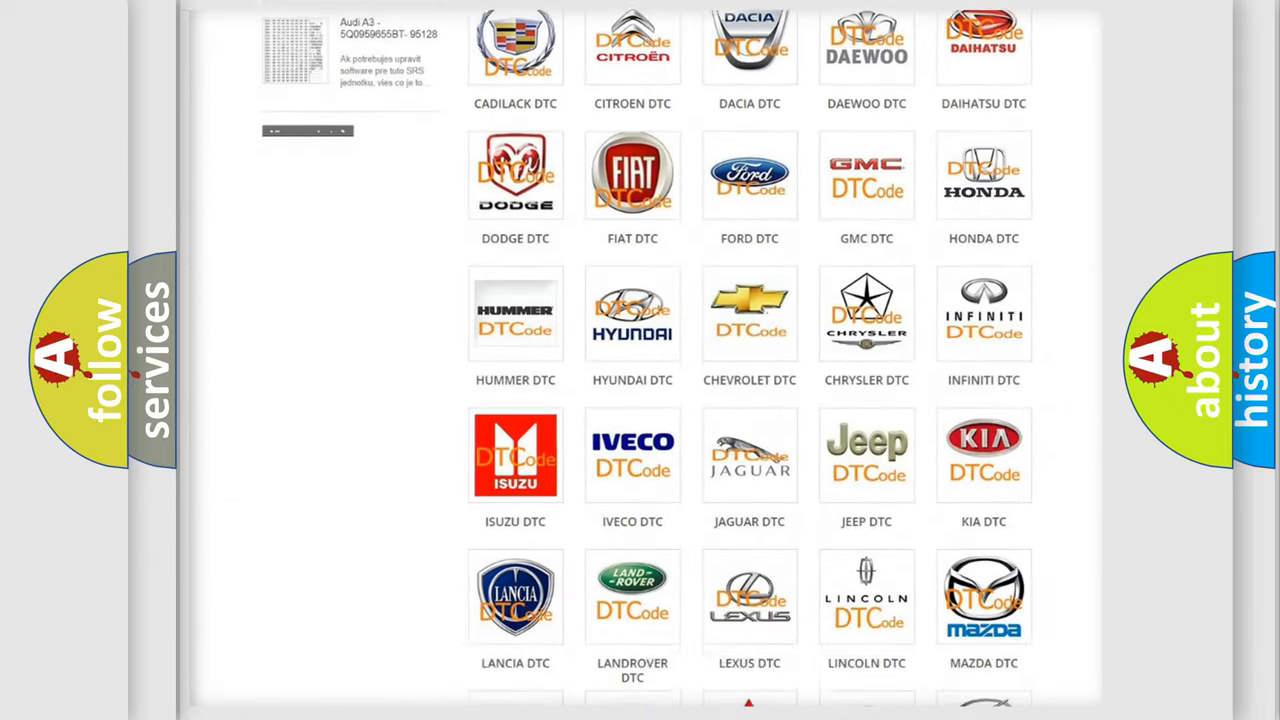
pyautogui.scroll(-3)
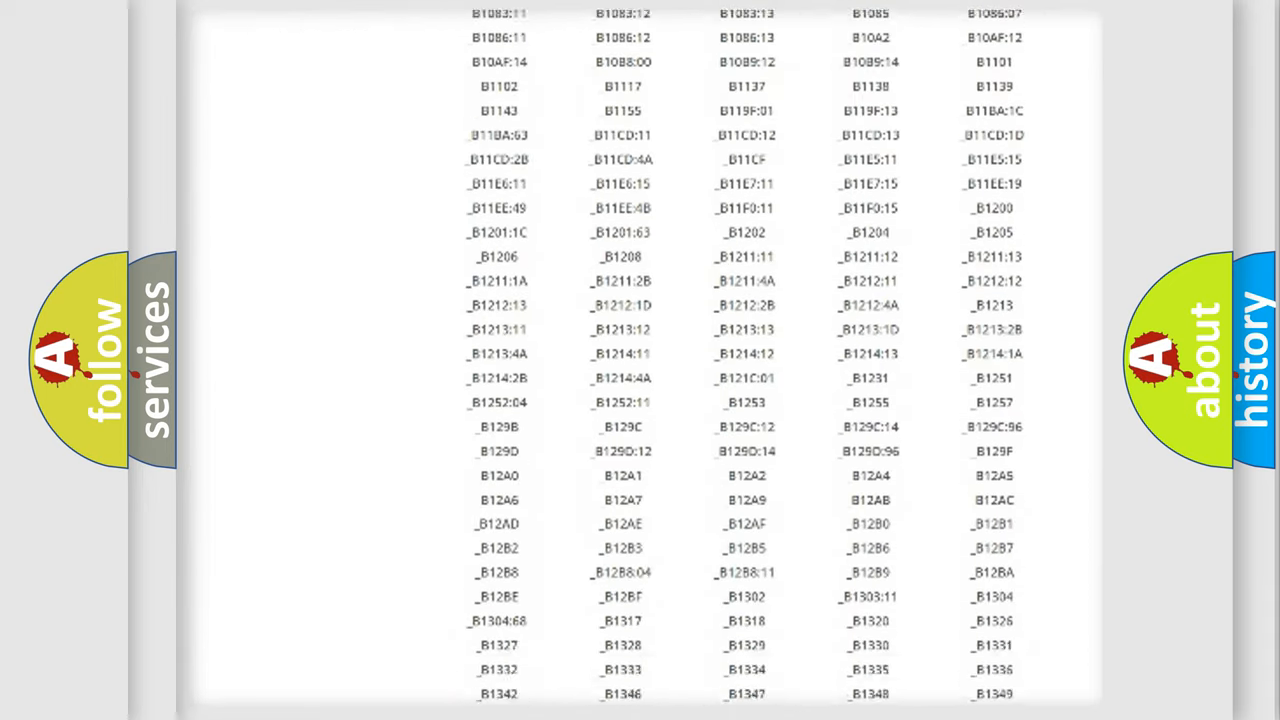
pyautogui.scroll(-3)
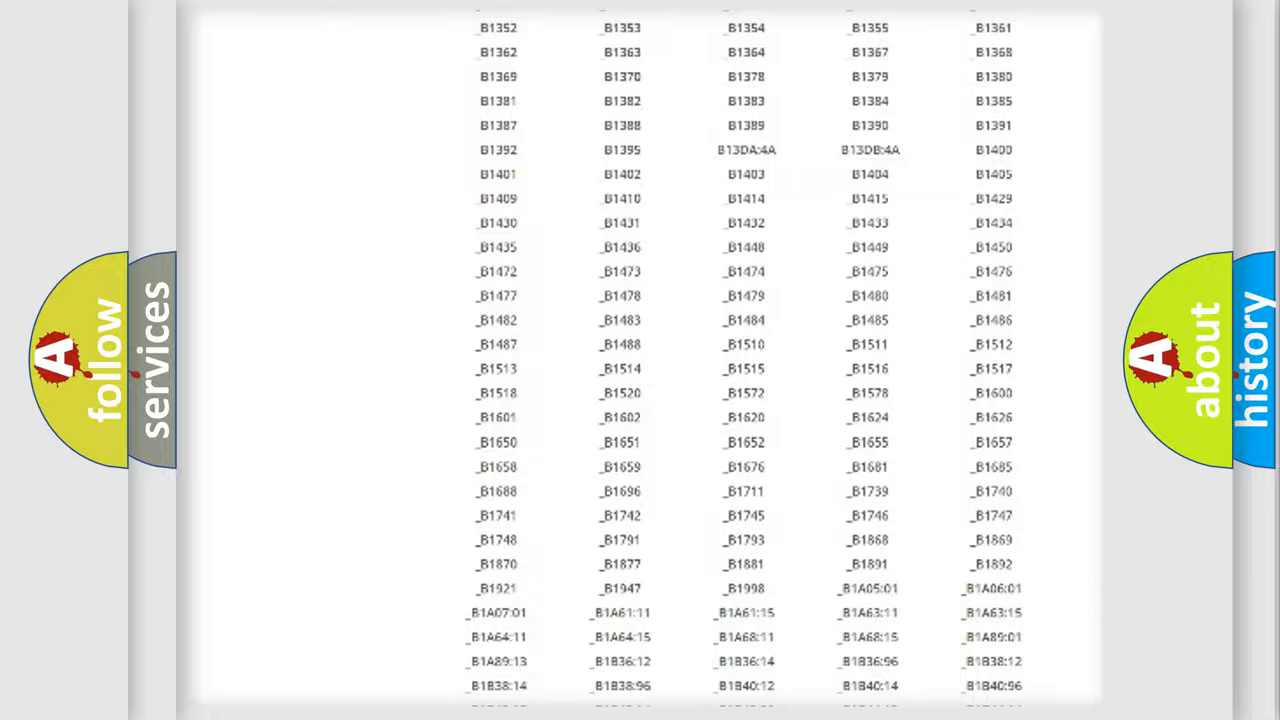
pyautogui.scroll(3)
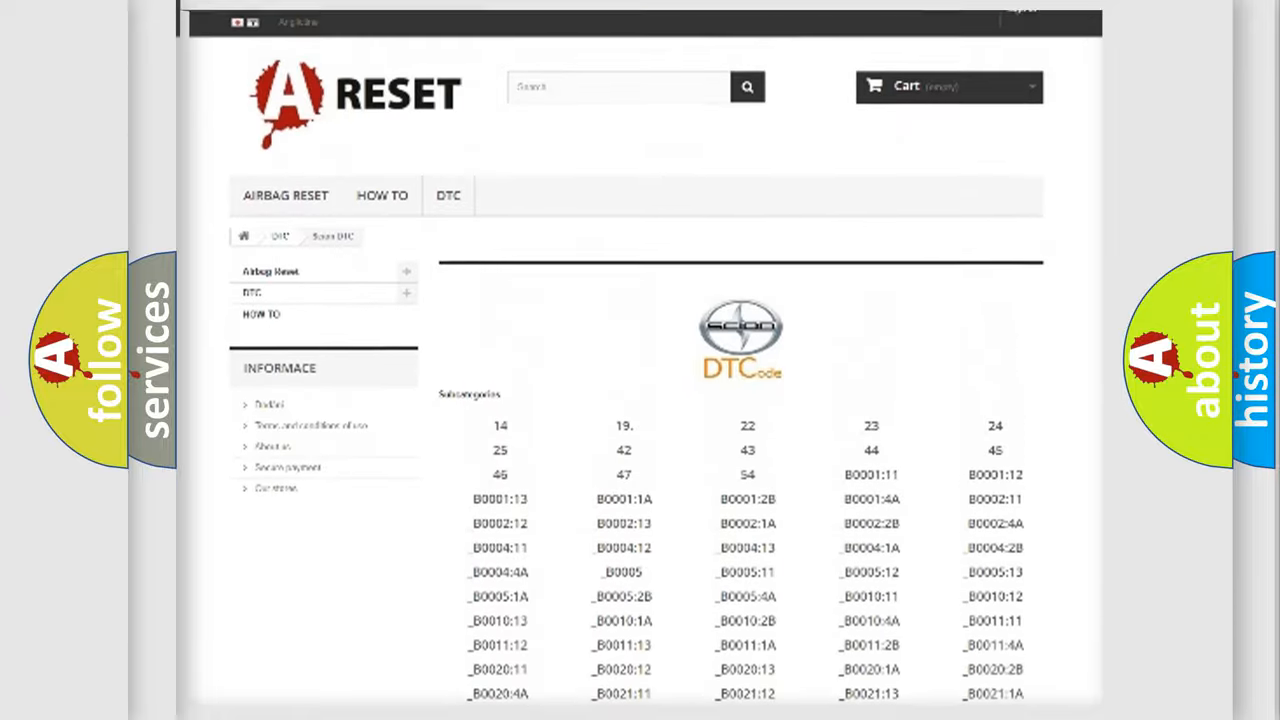